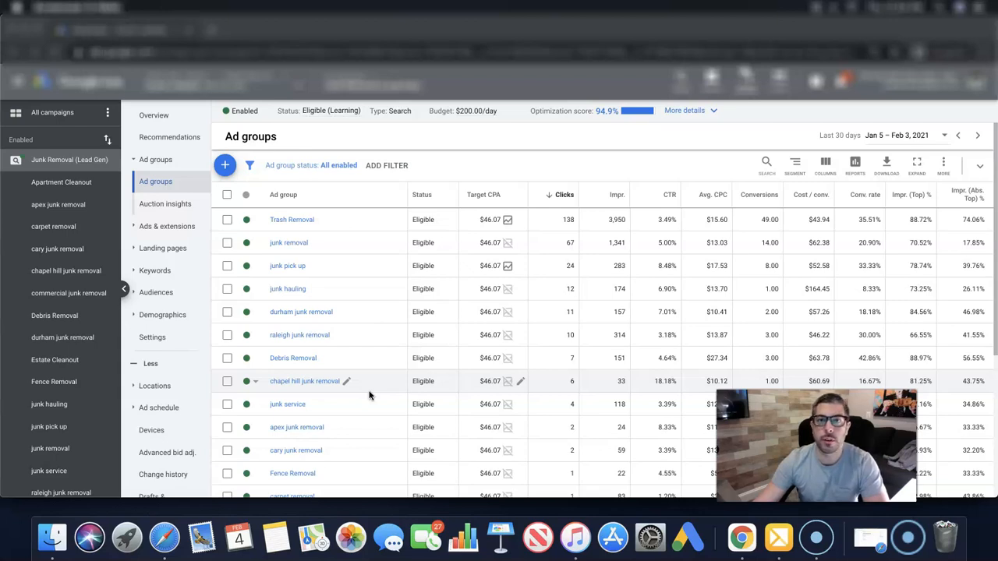
pyautogui.moveTo(374, 382)
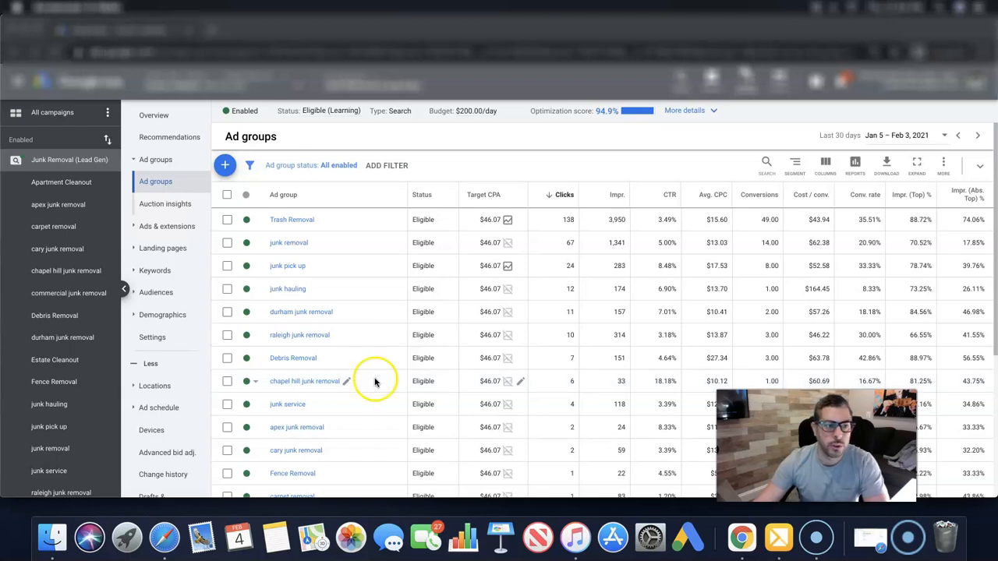
pyautogui.moveTo(484, 336)
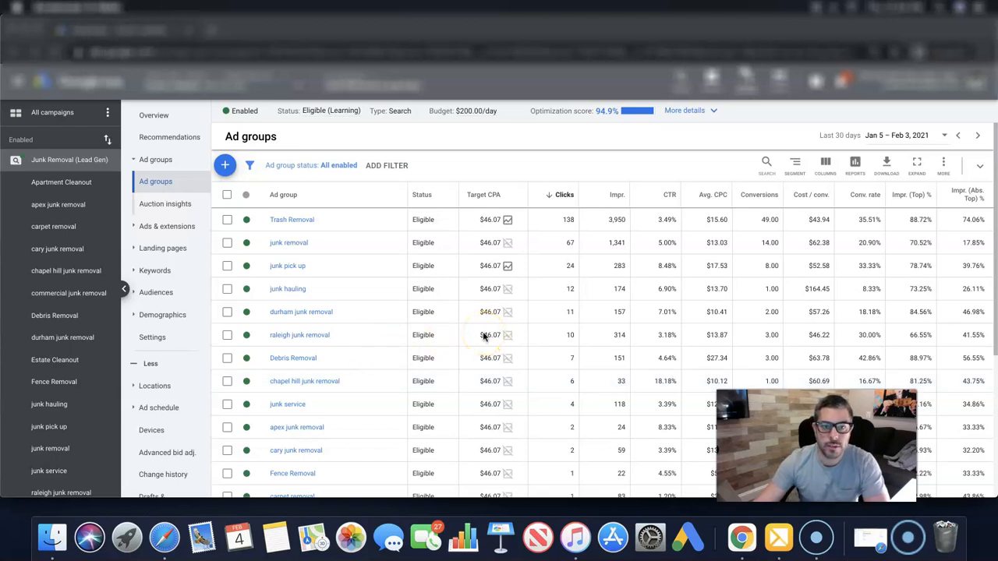
# Show the Junk Removal campaign's ad schedule table sorted by Day & time, Monday first.
pyautogui.scroll(3)
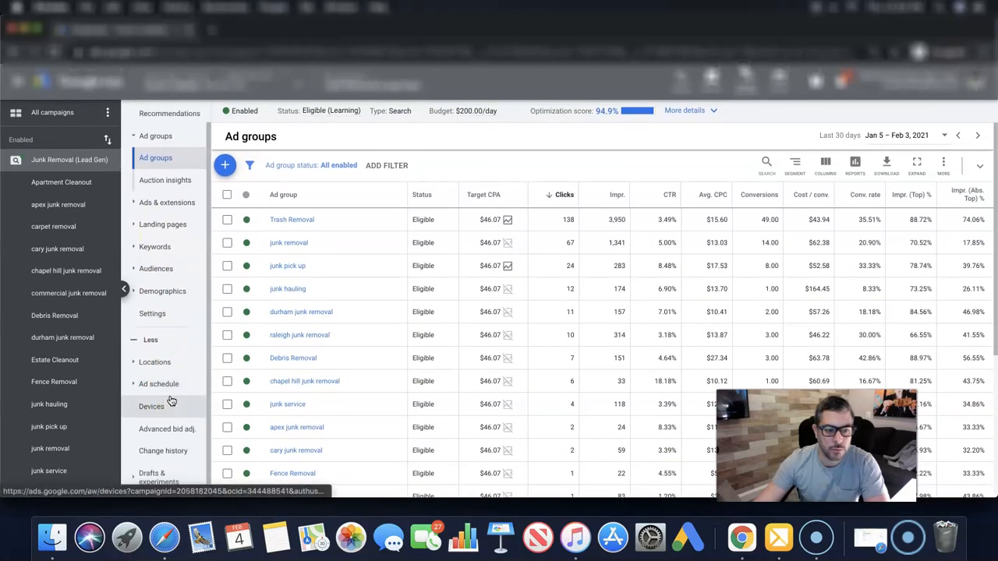
pyautogui.click(158, 383)
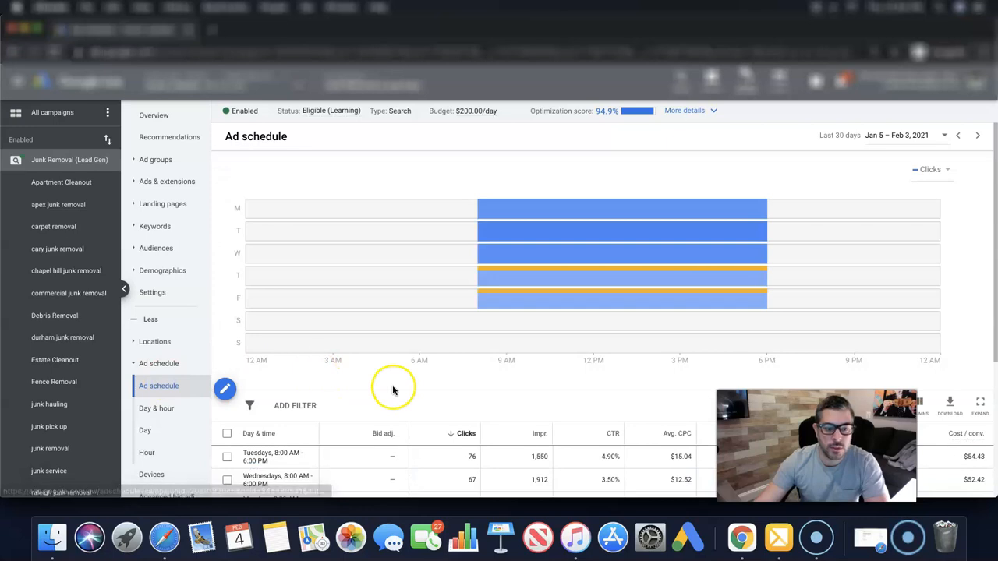
pyautogui.scroll(-3)
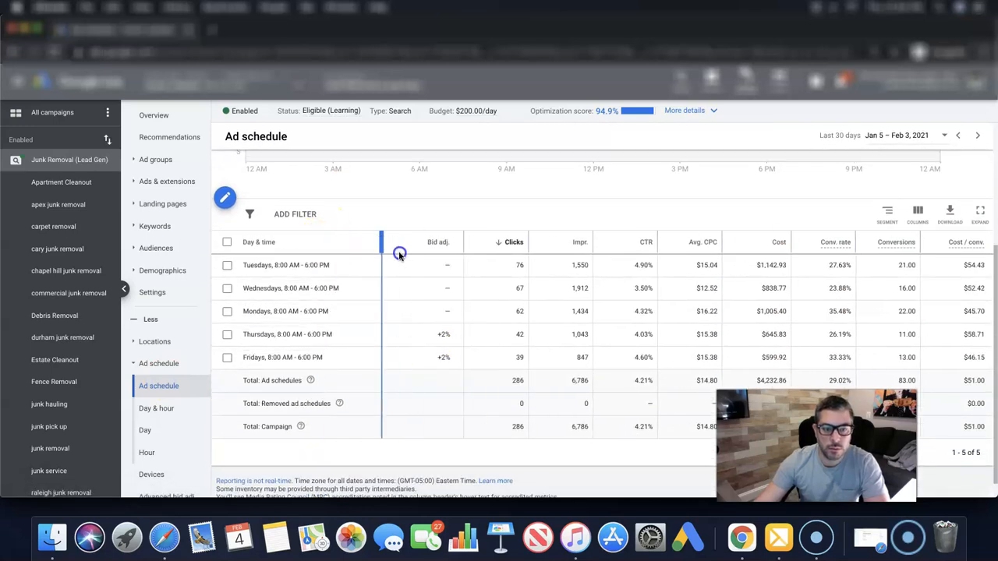
pyautogui.click(258, 243)
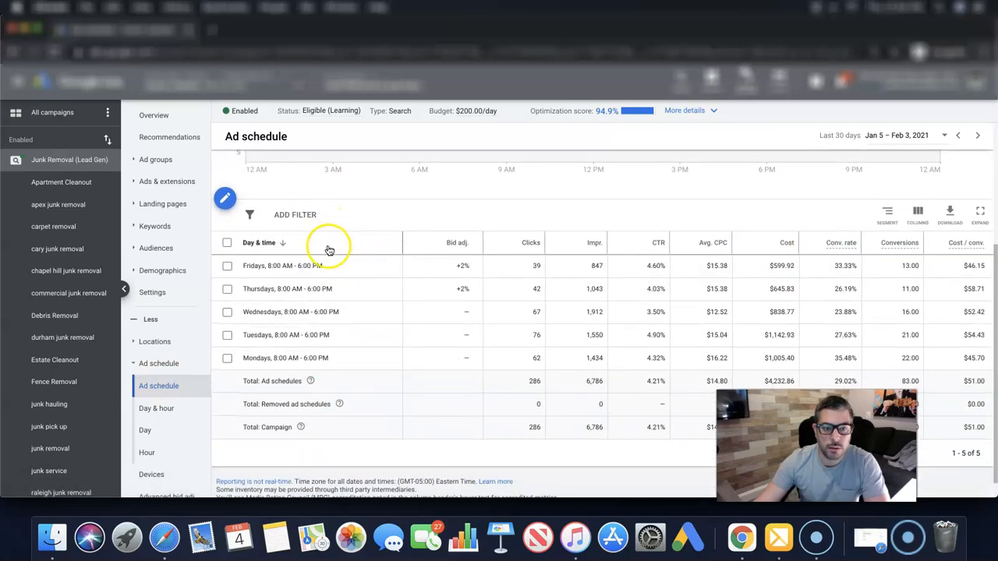
pyautogui.click(258, 242)
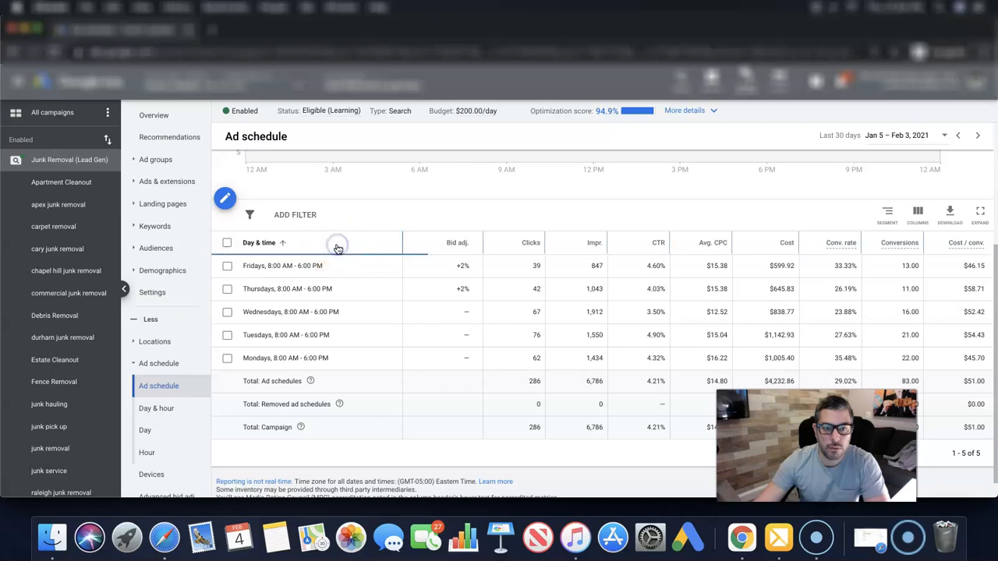
pyautogui.click(283, 243)
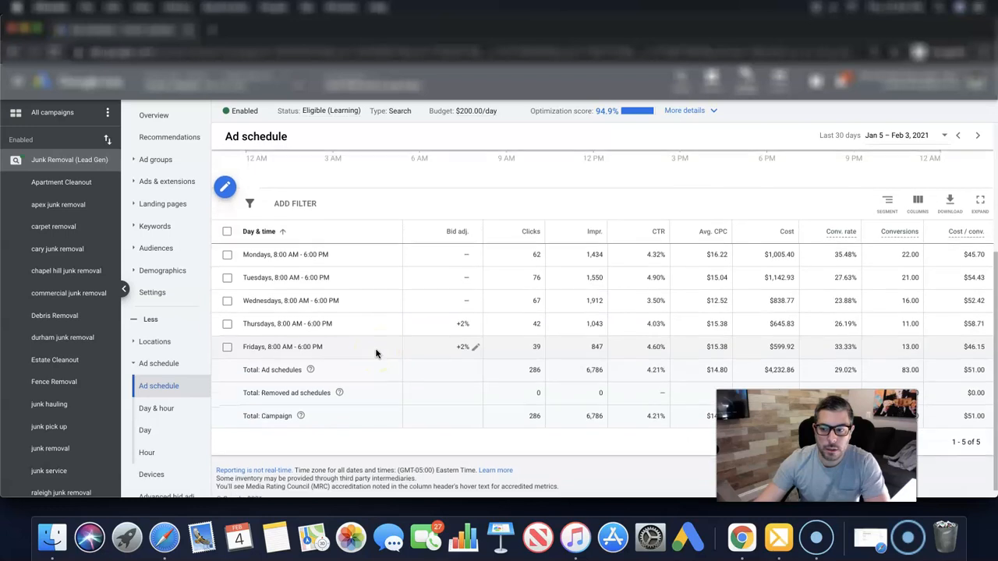
pyautogui.moveTo(463, 322)
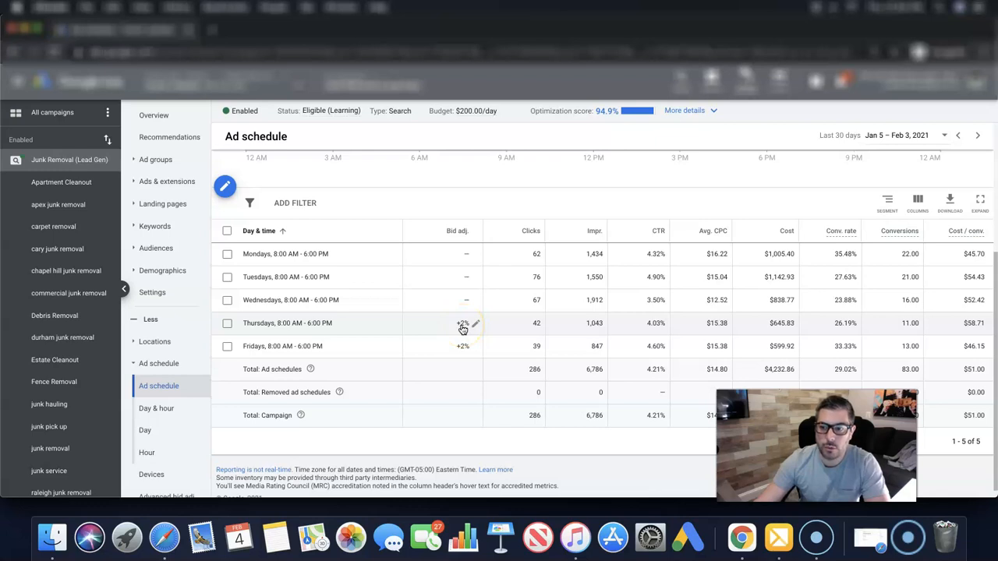
pyautogui.moveTo(553, 287)
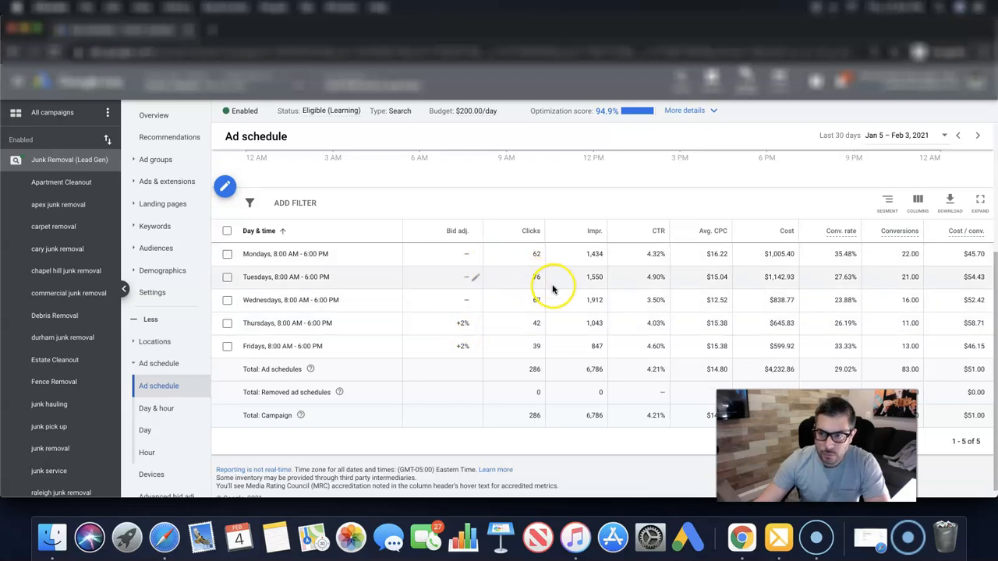
pyautogui.moveTo(811, 299)
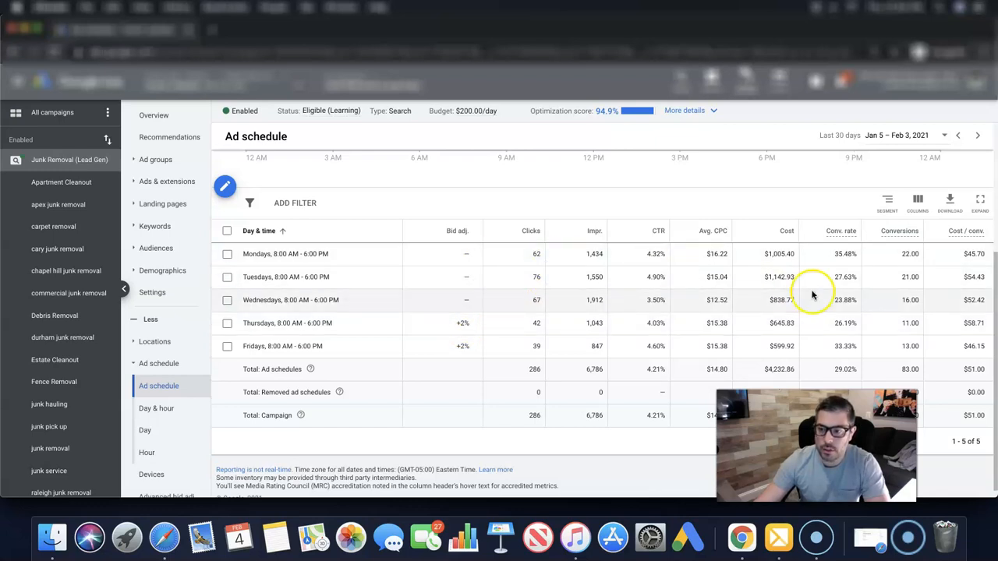
pyautogui.moveTo(741, 250)
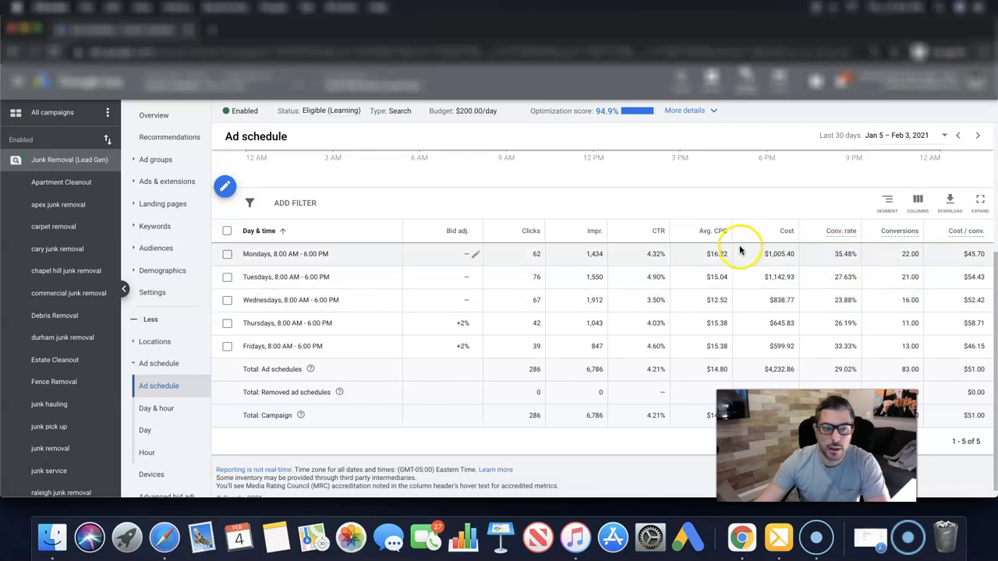
pyautogui.moveTo(462, 263)
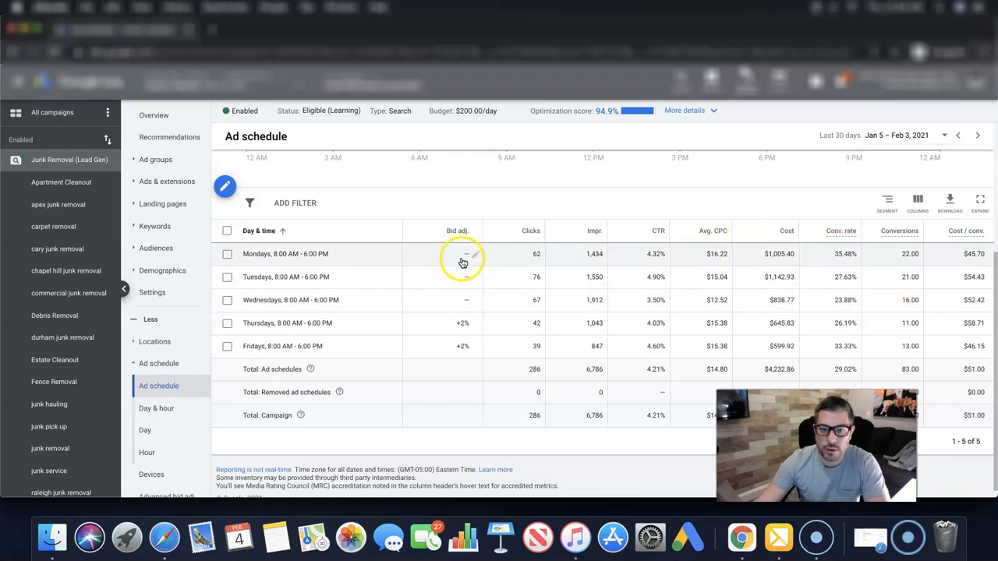
pyautogui.moveTo(466, 323)
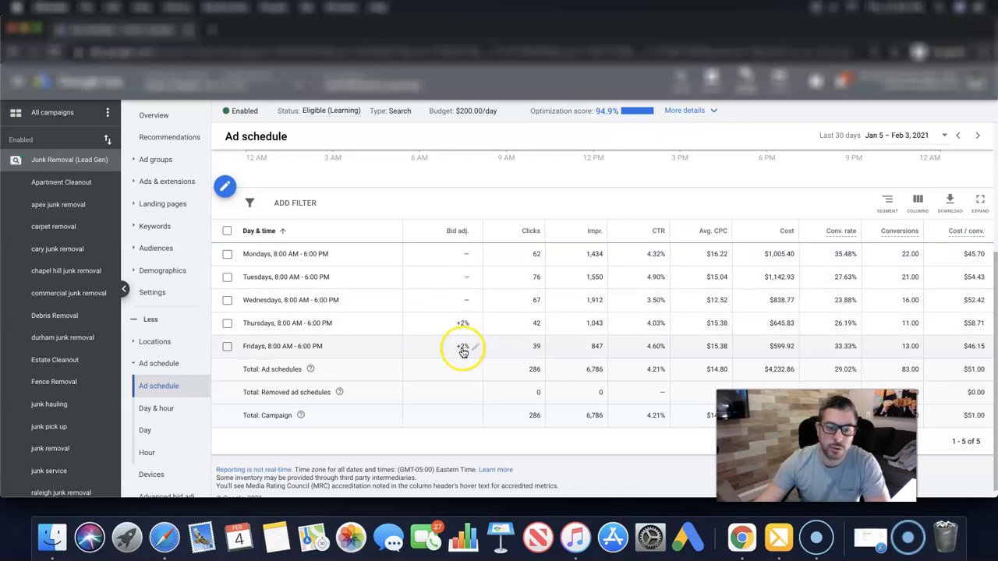
pyautogui.moveTo(412, 357)
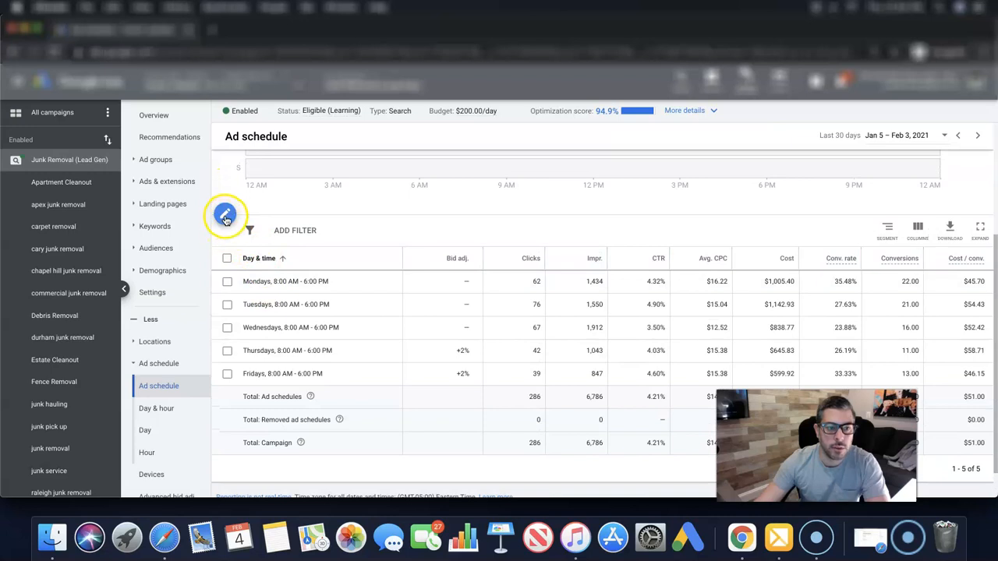
pyautogui.moveTo(226, 215)
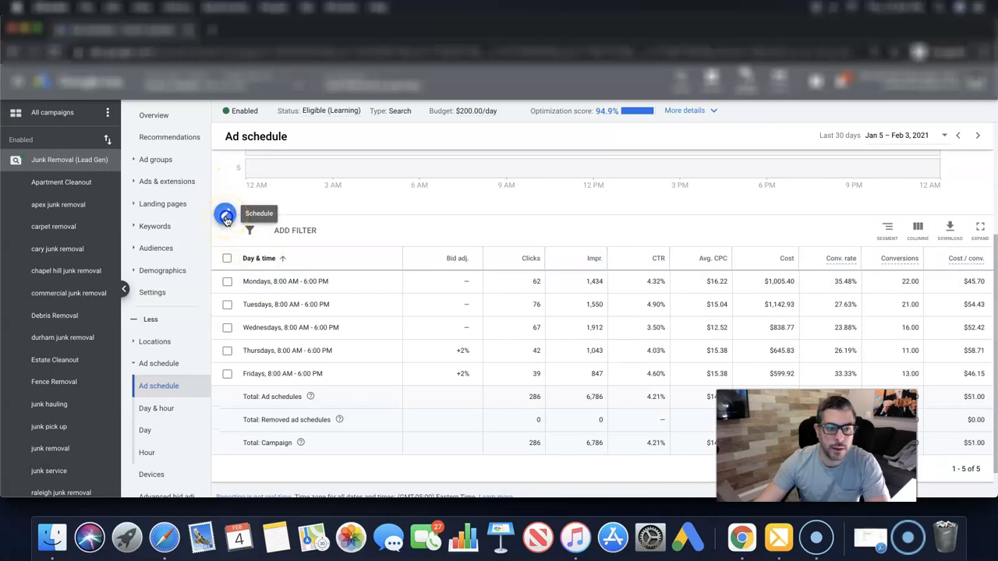
# Open the schedule editor, add a Wednesdays 6:00 AM demo row, then remove it.
pyautogui.click(225, 216)
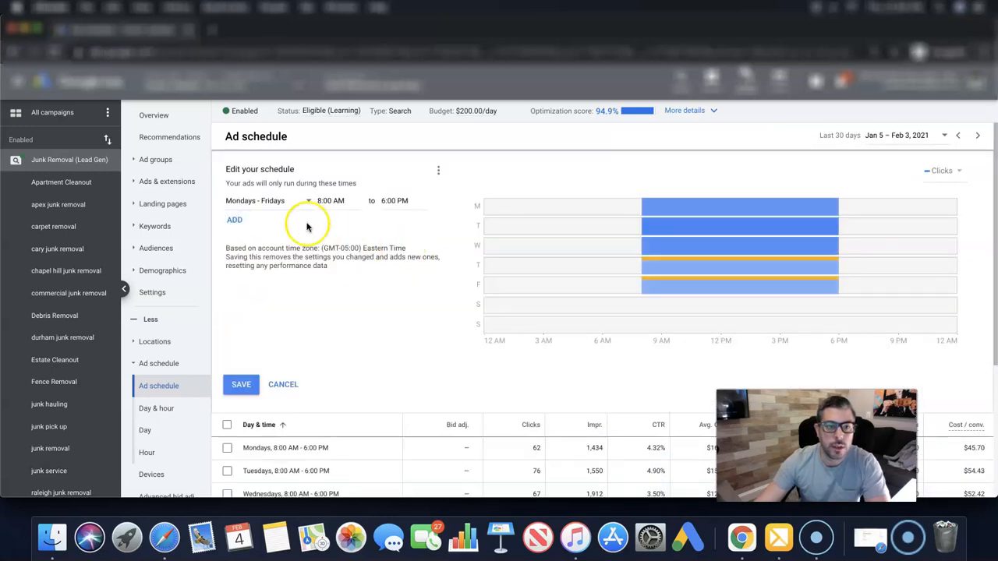
pyautogui.click(234, 219)
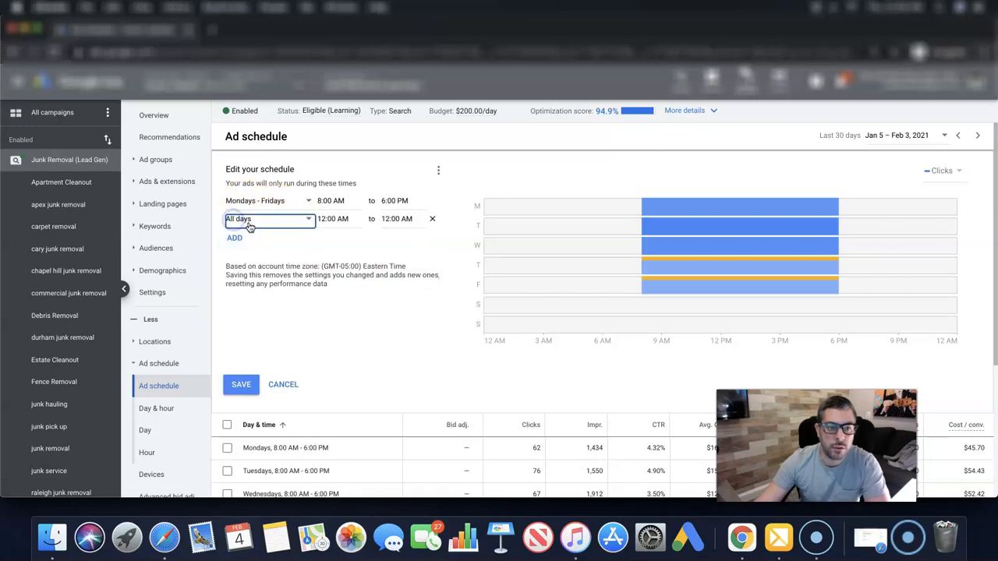
pyautogui.click(269, 218)
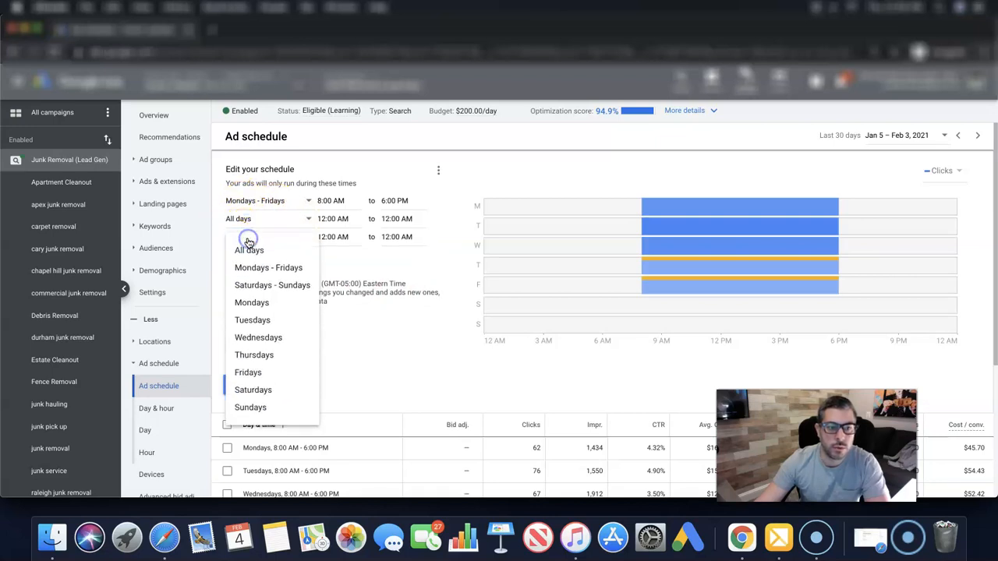
pyautogui.moveTo(257, 327)
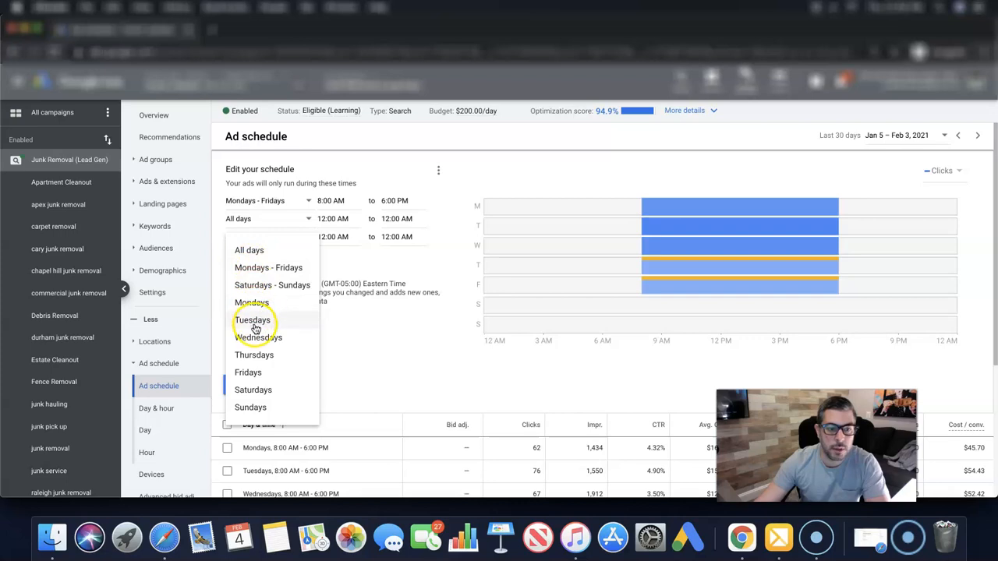
pyautogui.moveTo(252, 407)
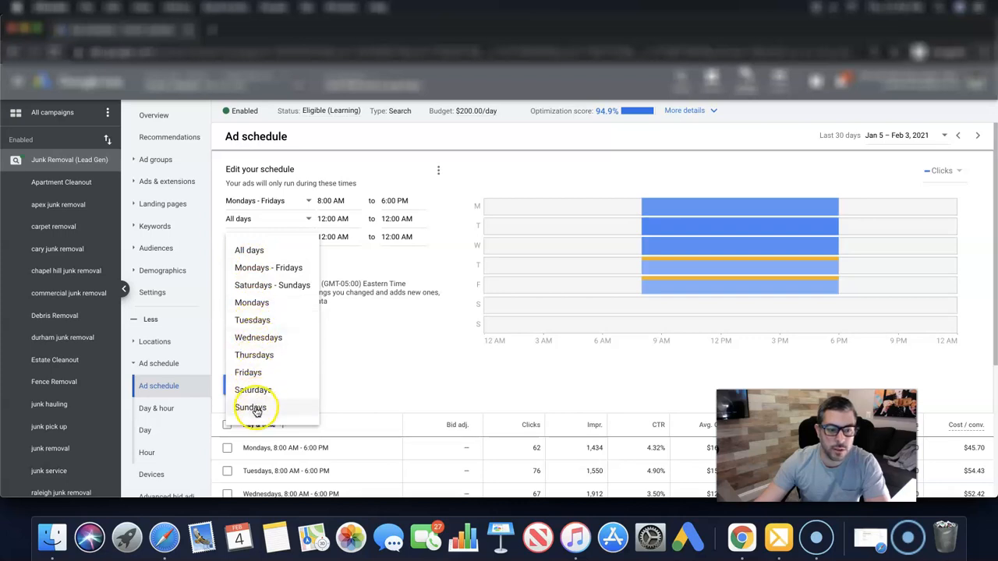
pyautogui.click(258, 338)
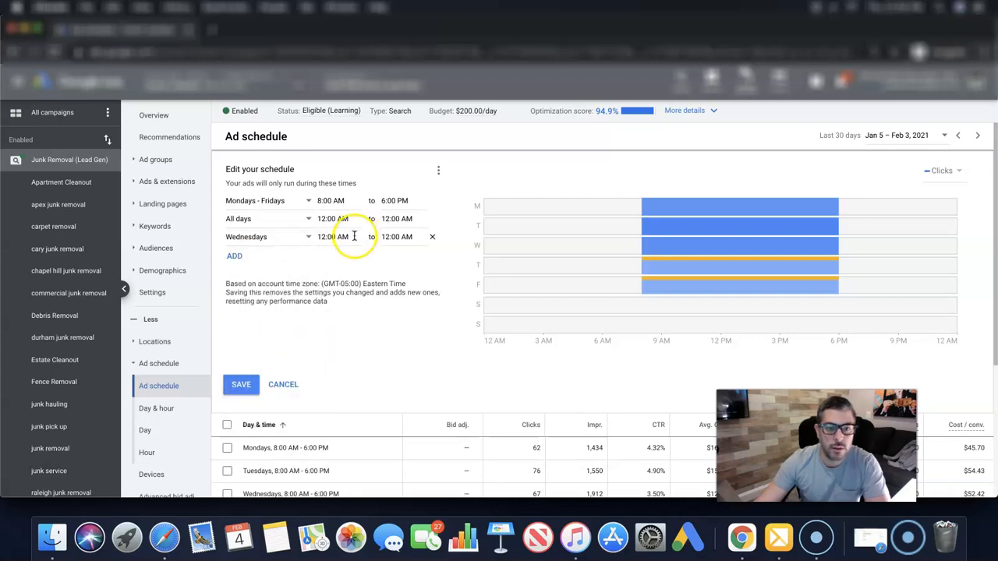
pyautogui.click(333, 236)
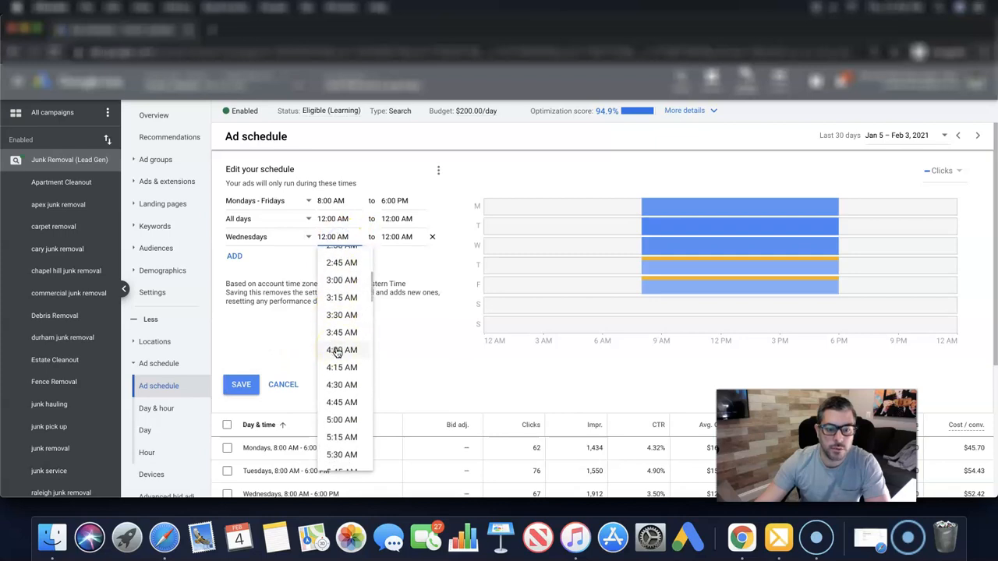
pyautogui.scroll(-3)
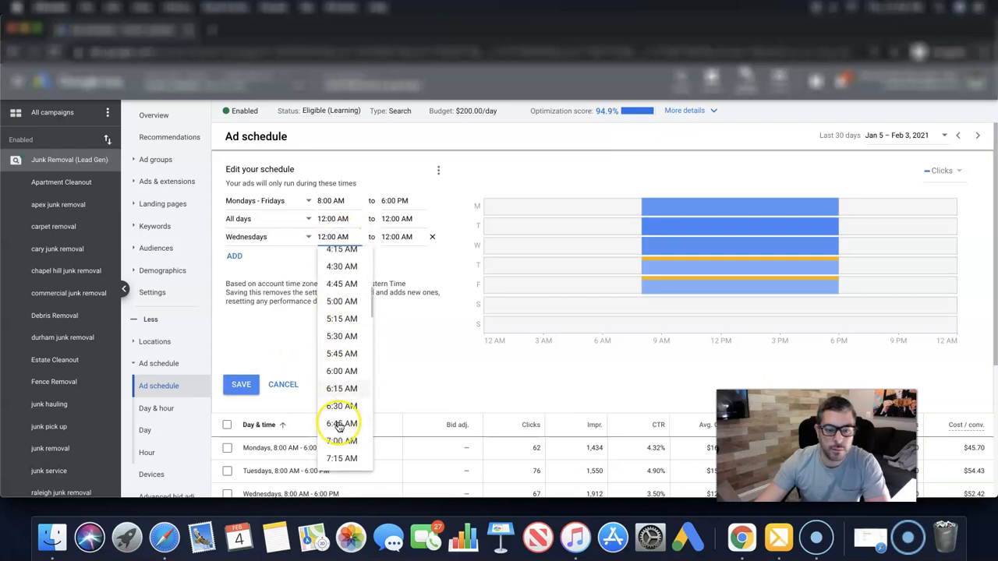
pyautogui.click(341, 370)
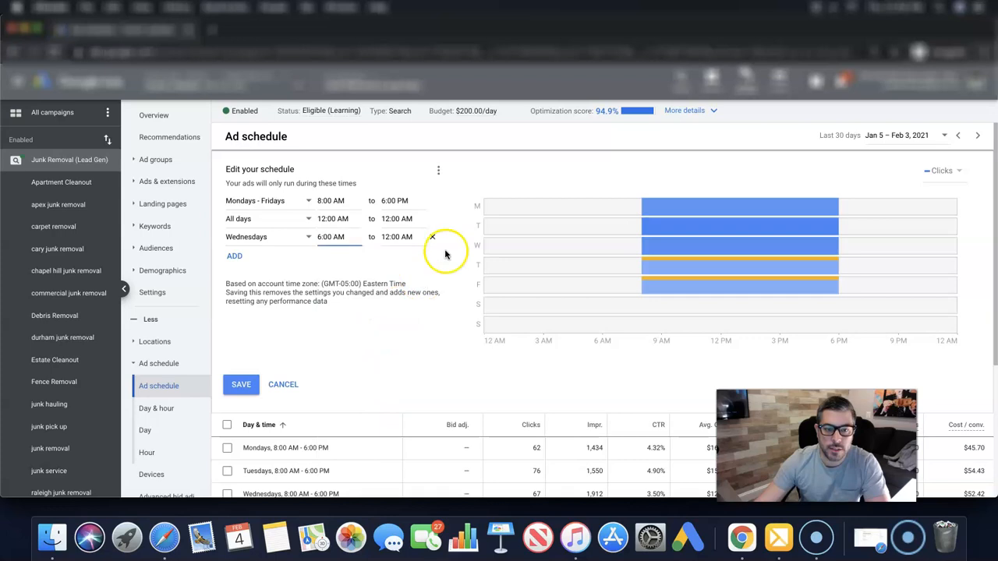
pyautogui.click(432, 237)
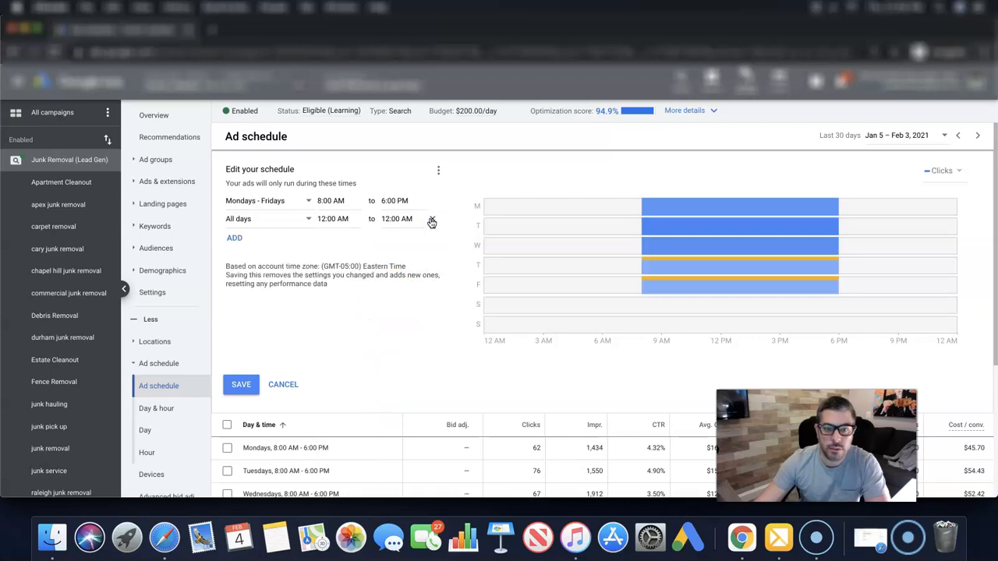
pyautogui.click(432, 222)
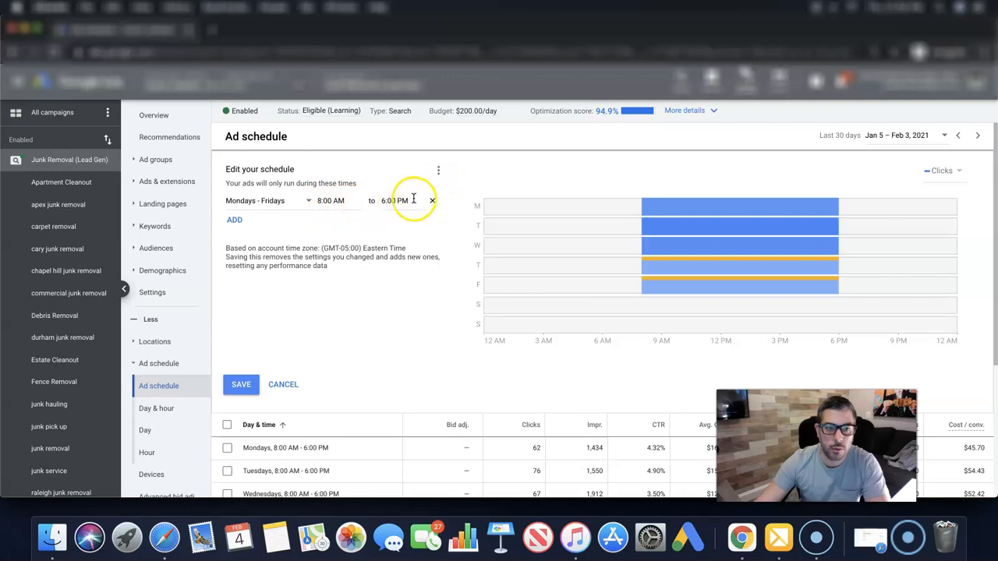
pyautogui.click(438, 170)
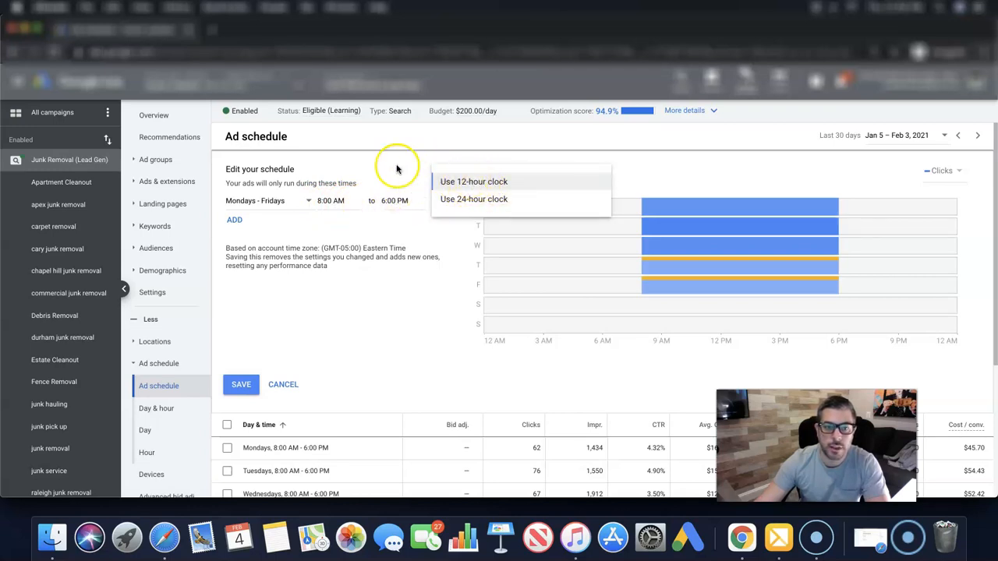
pyautogui.moveTo(489, 198)
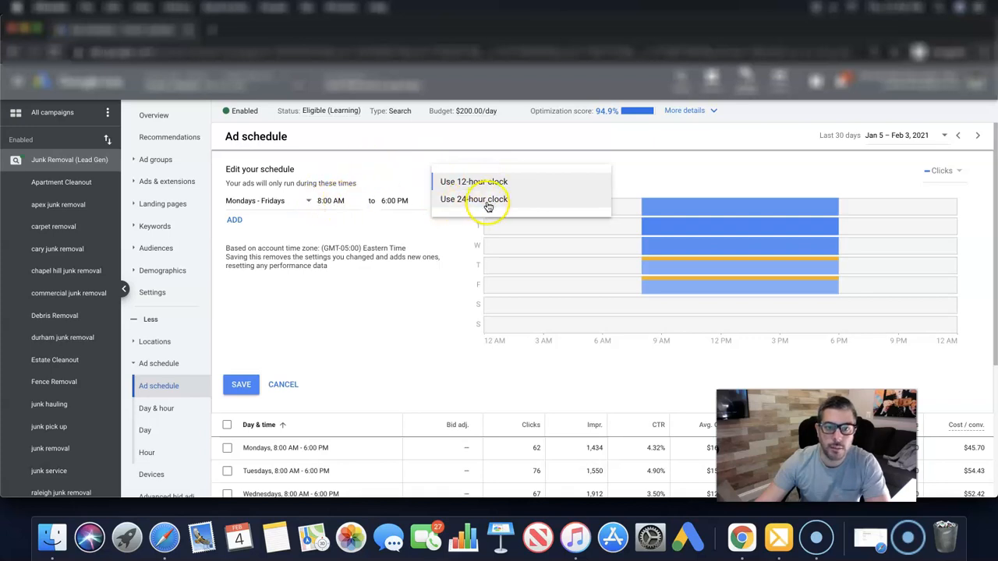
pyautogui.click(473, 199)
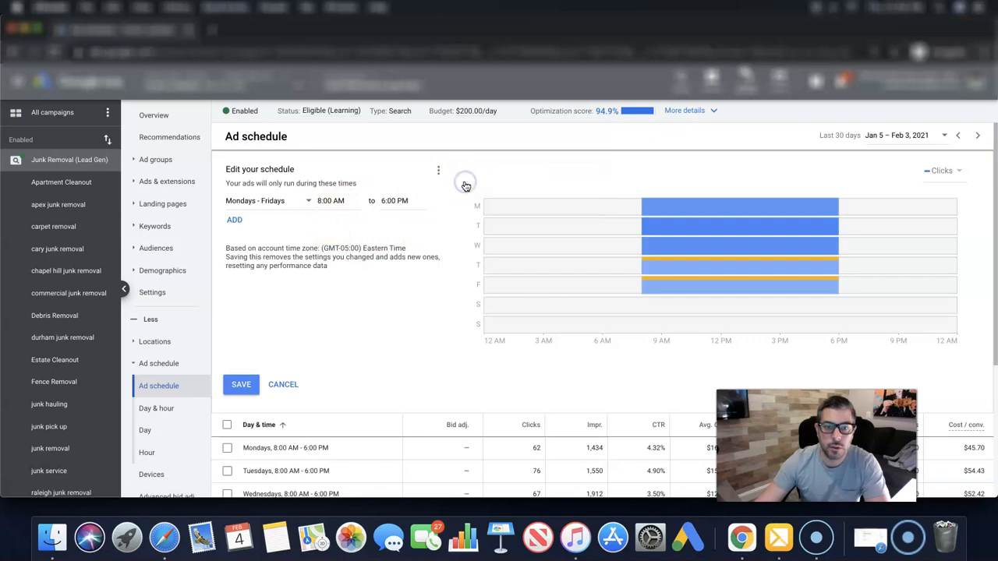
pyautogui.moveTo(375, 172)
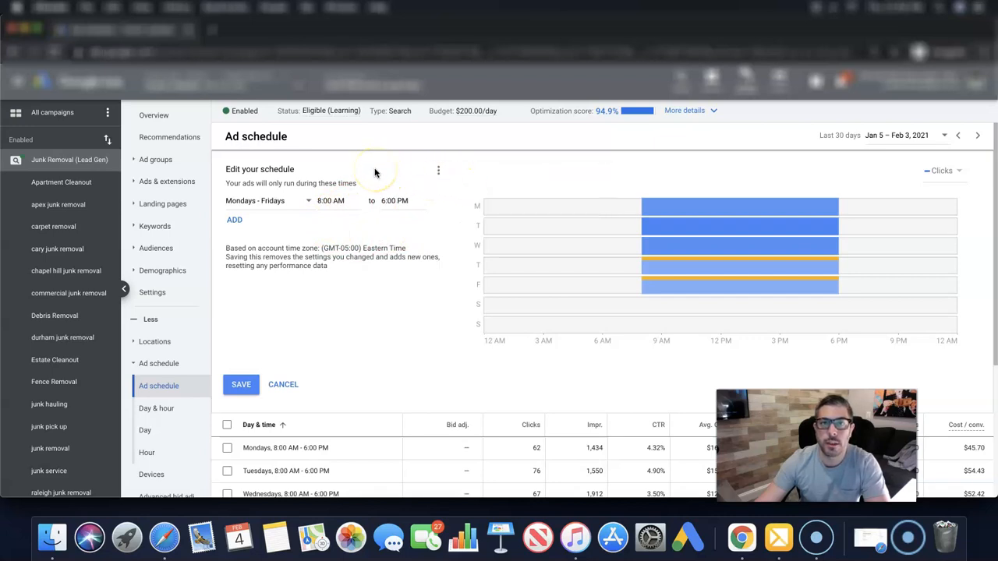
pyautogui.moveTo(347, 302)
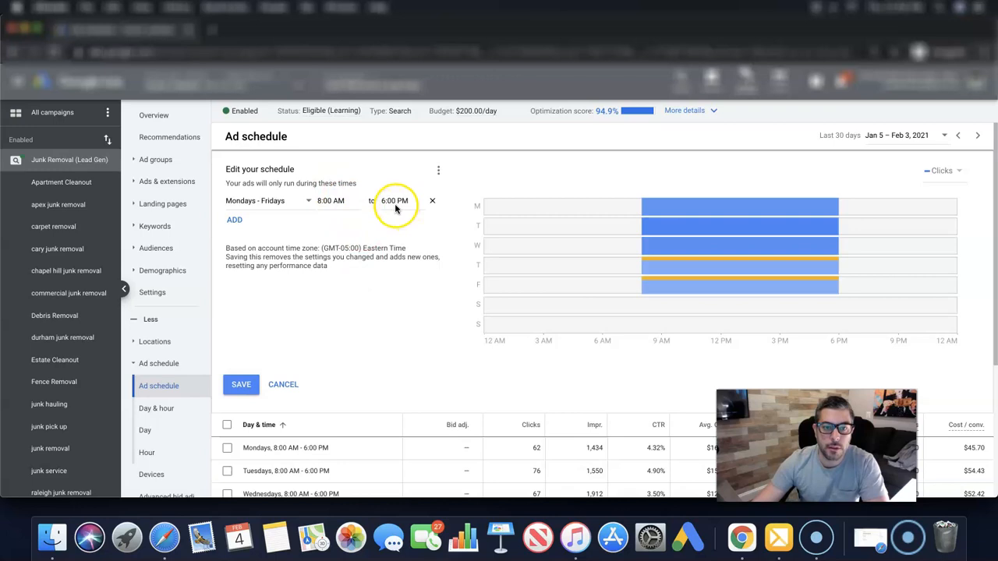
pyautogui.moveTo(397, 228)
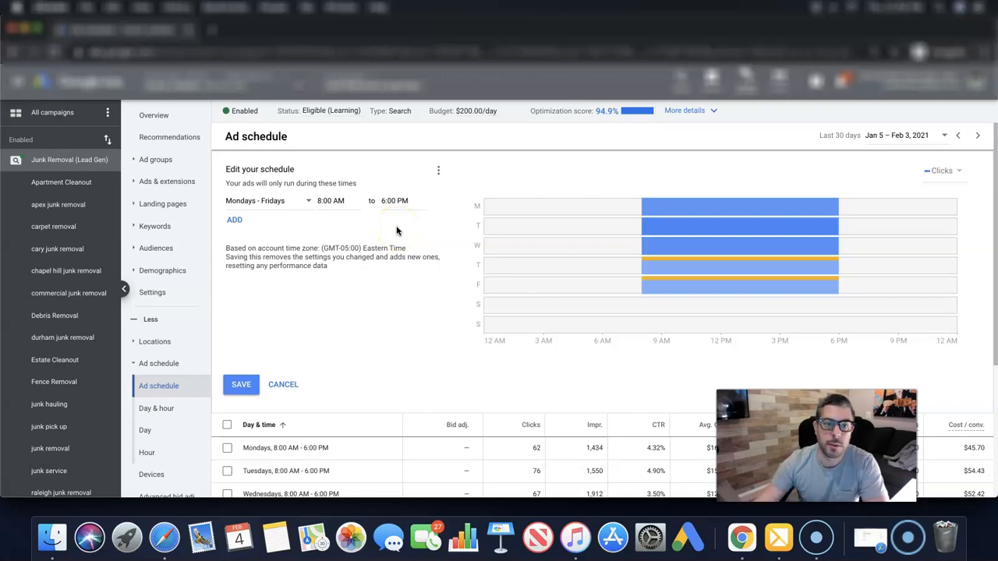
pyautogui.moveTo(380, 265)
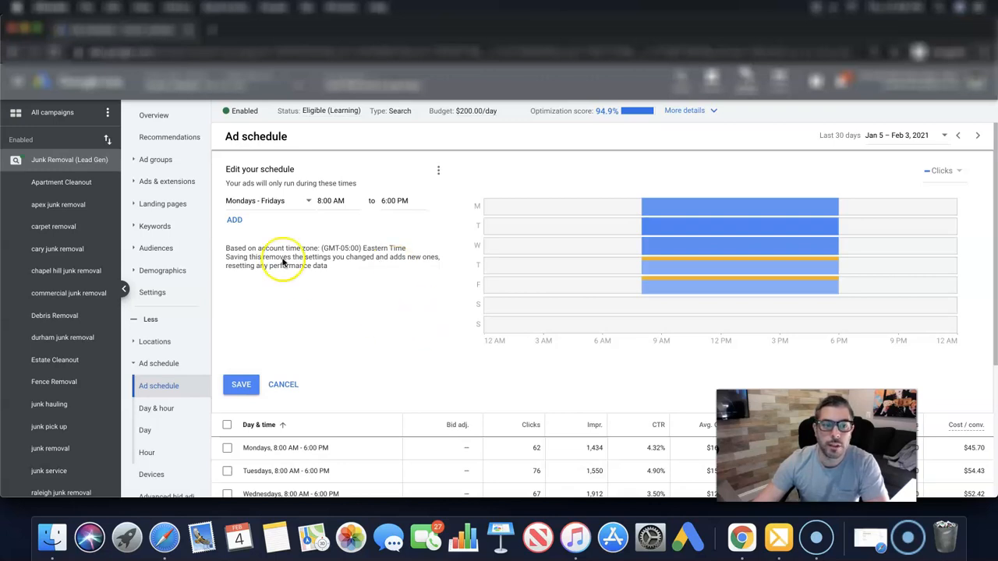
pyautogui.moveTo(375, 302)
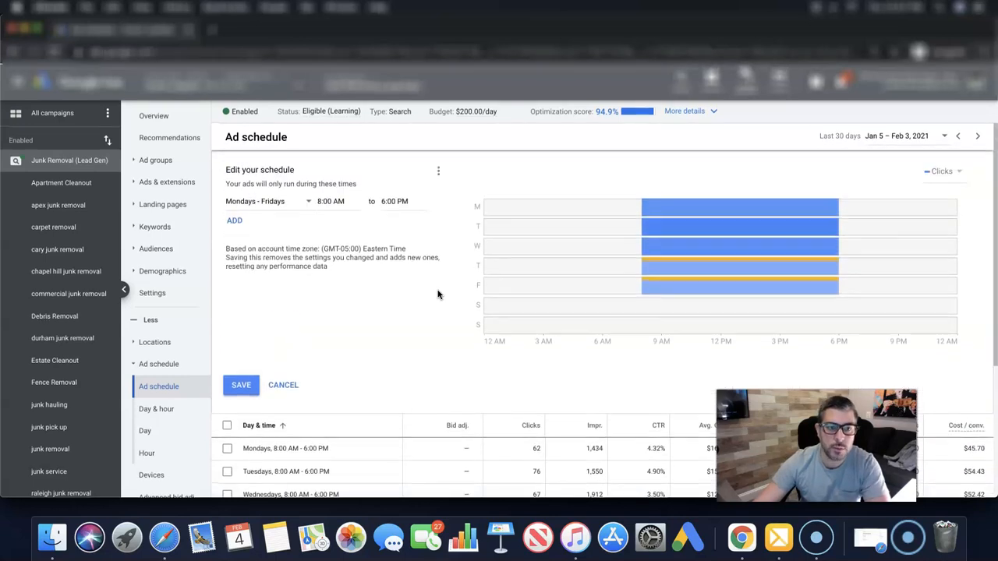
pyautogui.click(393, 202)
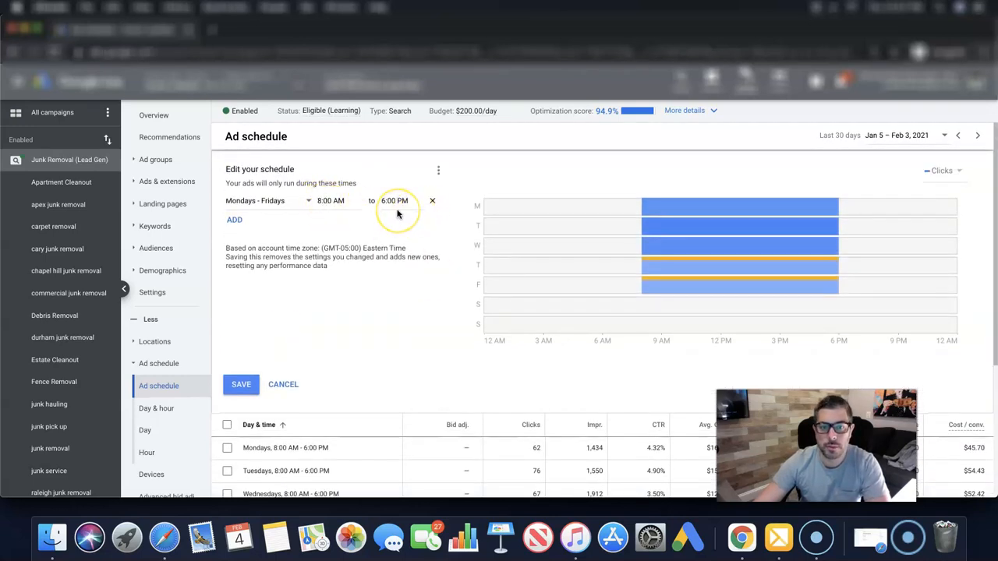
pyautogui.moveTo(356, 282)
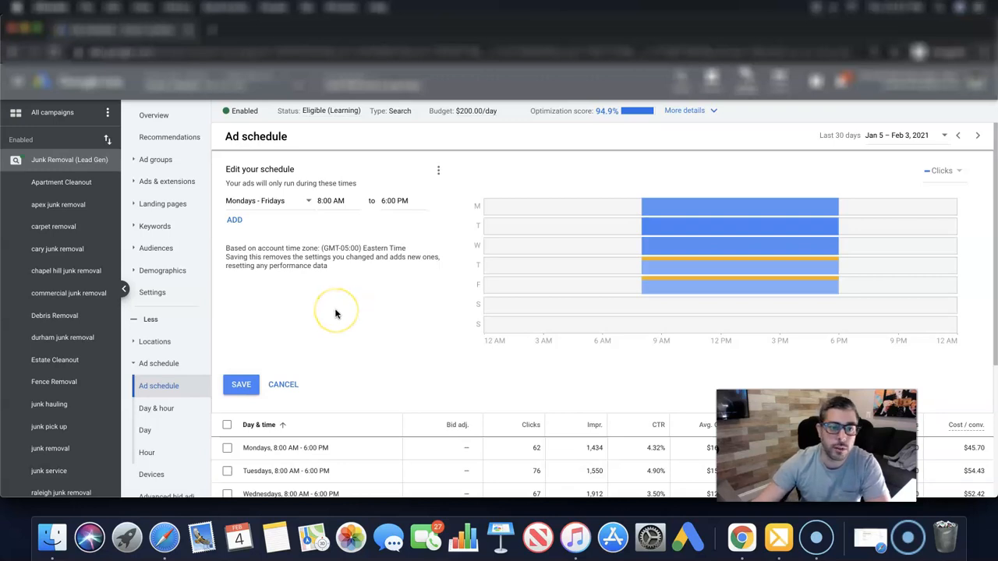
pyautogui.scroll(3)
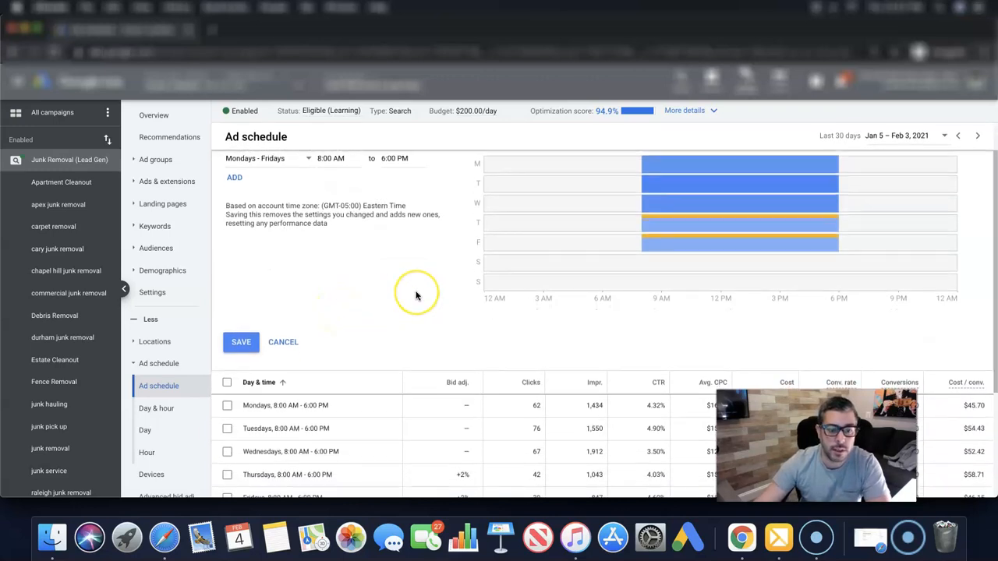
pyautogui.scroll(-3)
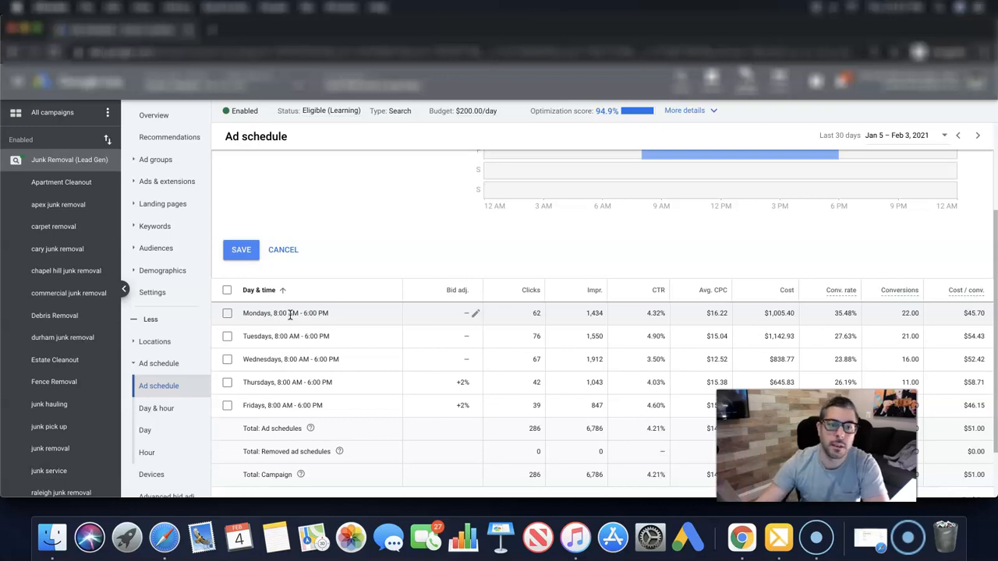
pyautogui.moveTo(283, 312)
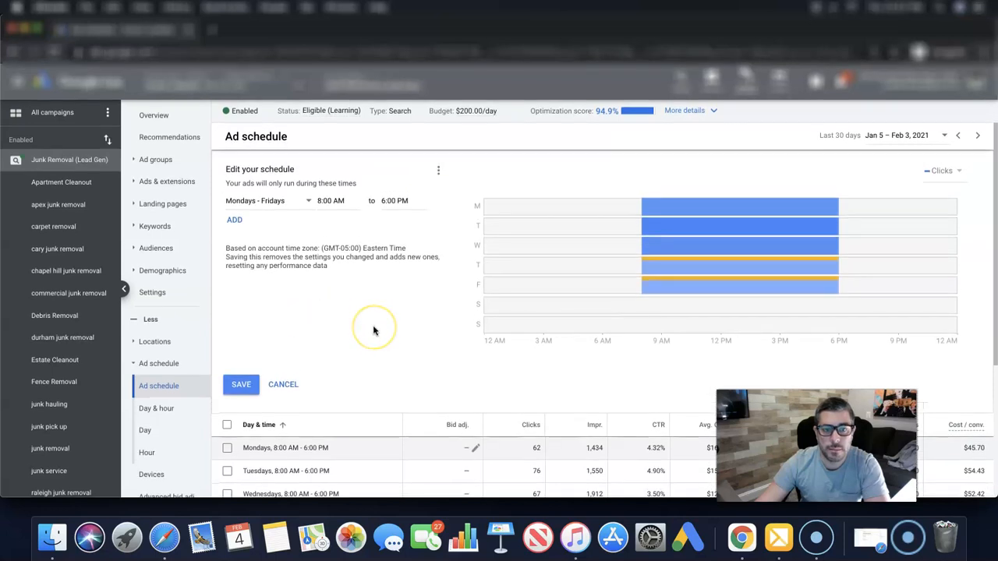
pyautogui.scroll(-3)
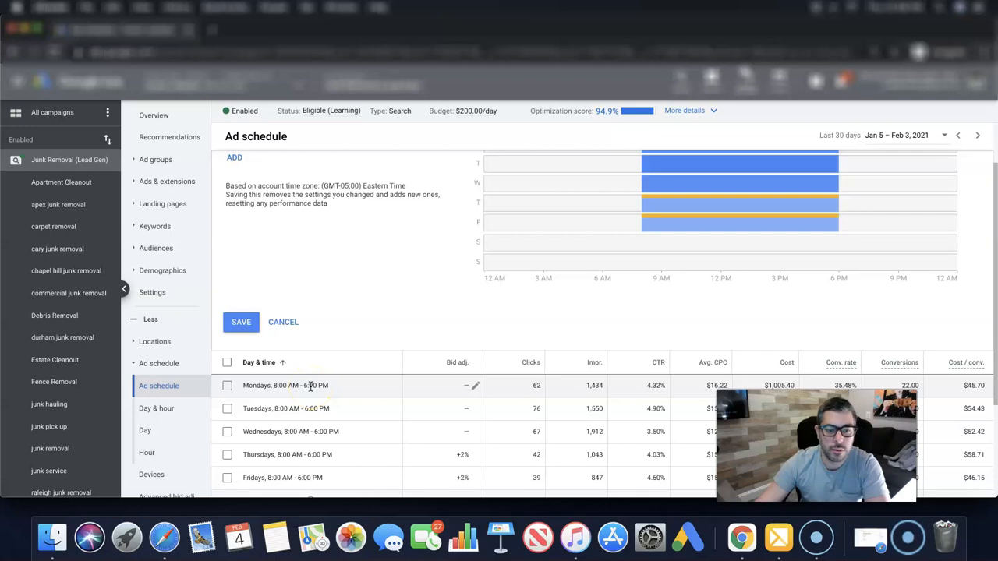
pyautogui.moveTo(410, 265)
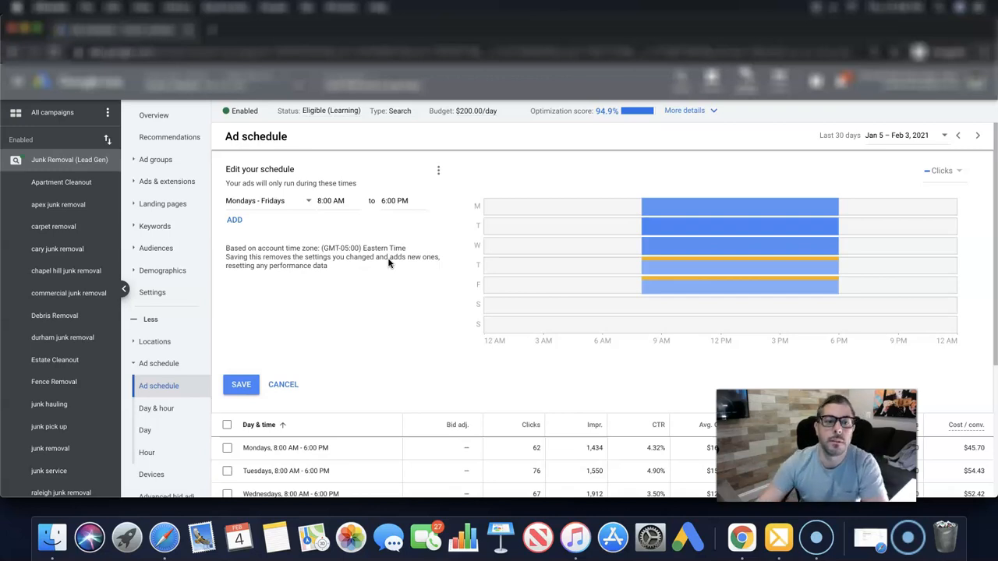
pyautogui.moveTo(360, 339)
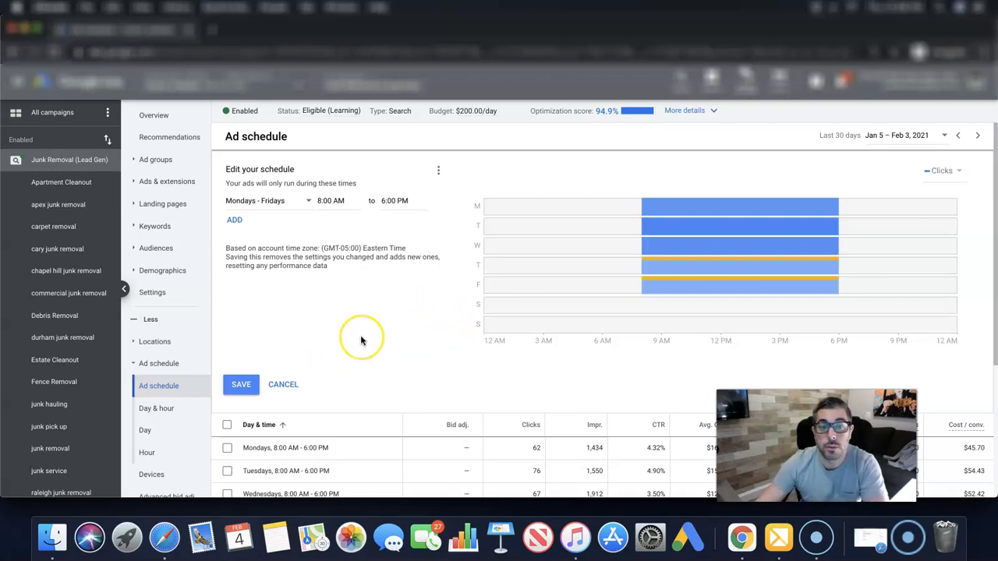
pyautogui.scroll(-3)
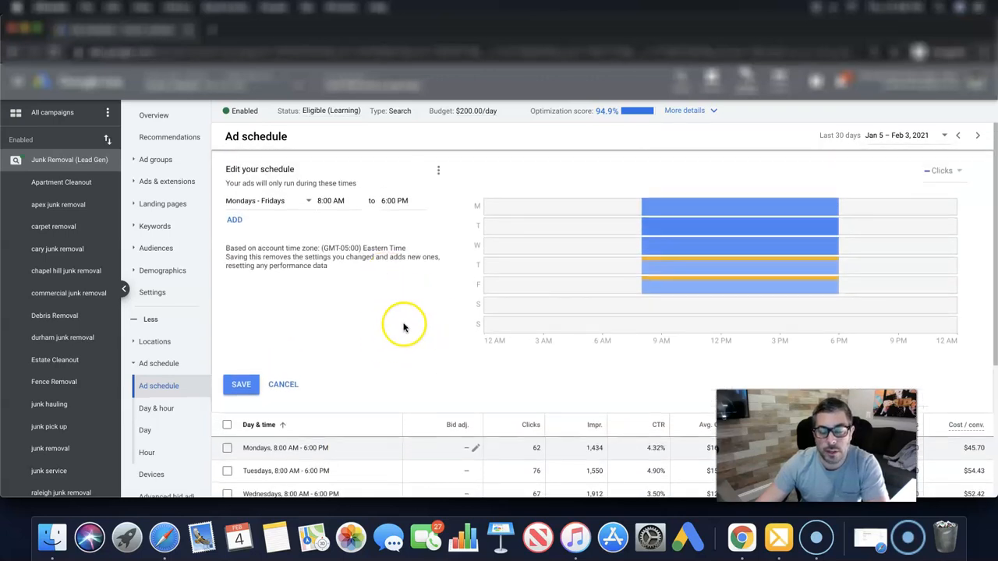
pyautogui.moveTo(394, 326)
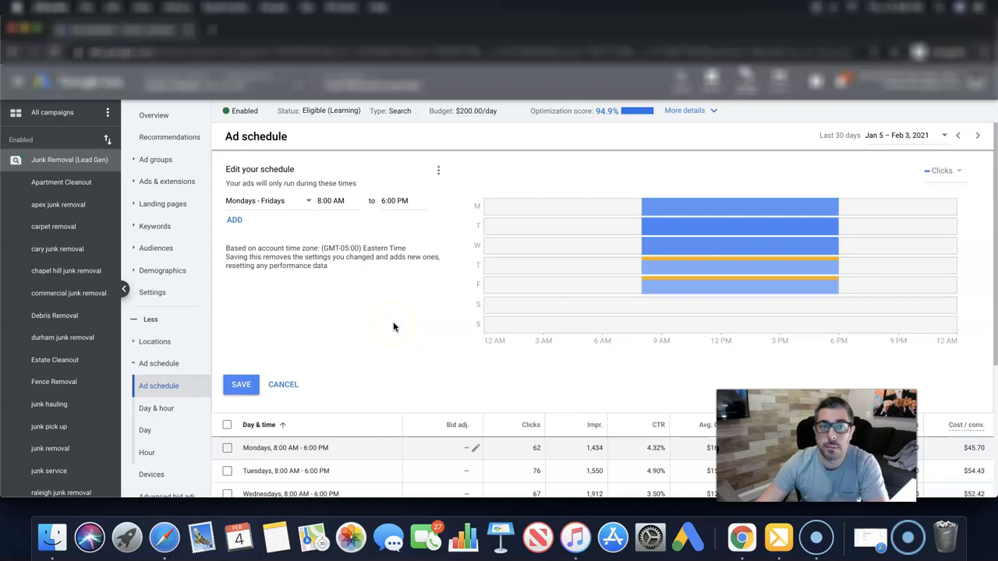
pyautogui.moveTo(369, 298)
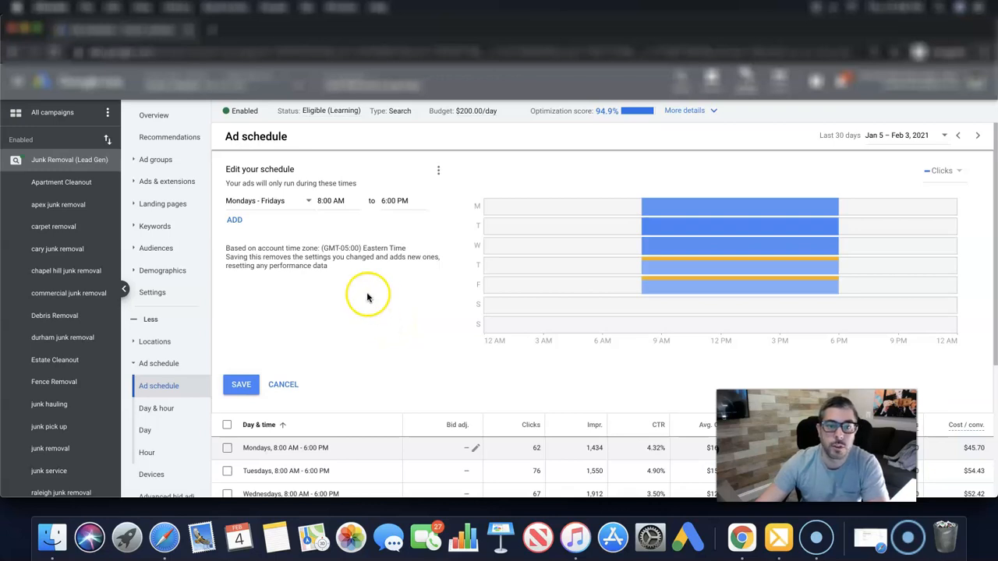
pyautogui.moveTo(281, 350)
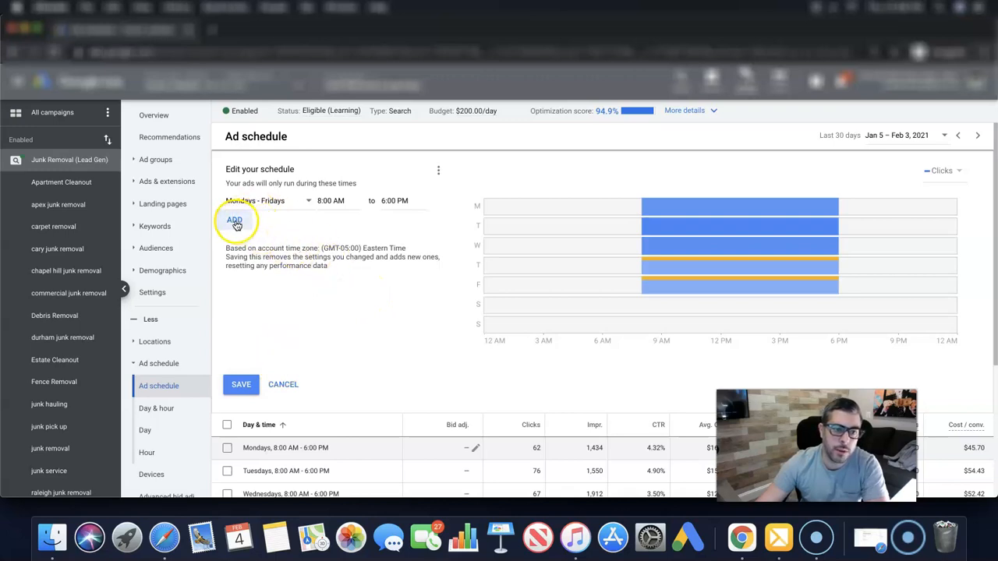
pyautogui.click(235, 220)
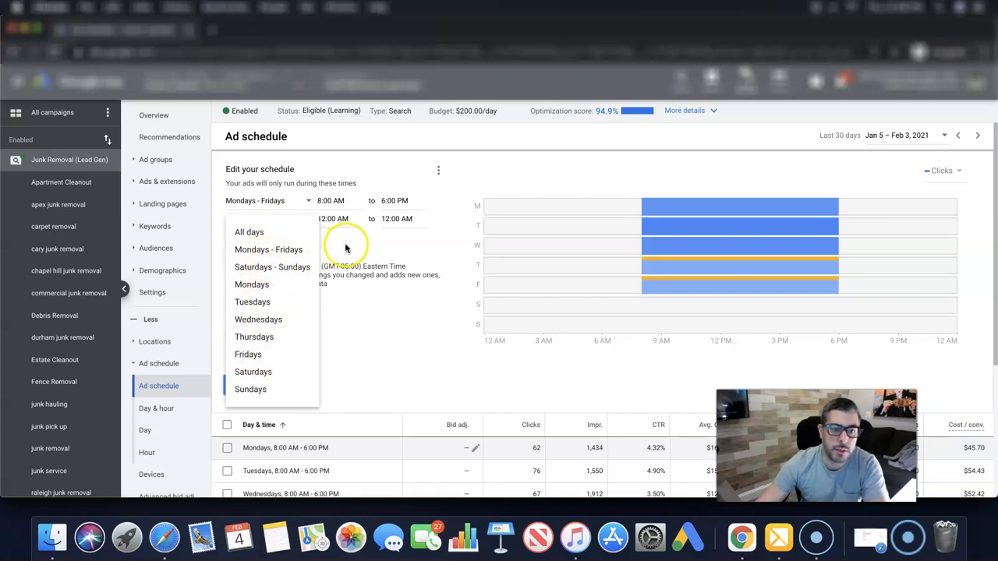
pyautogui.click(249, 232)
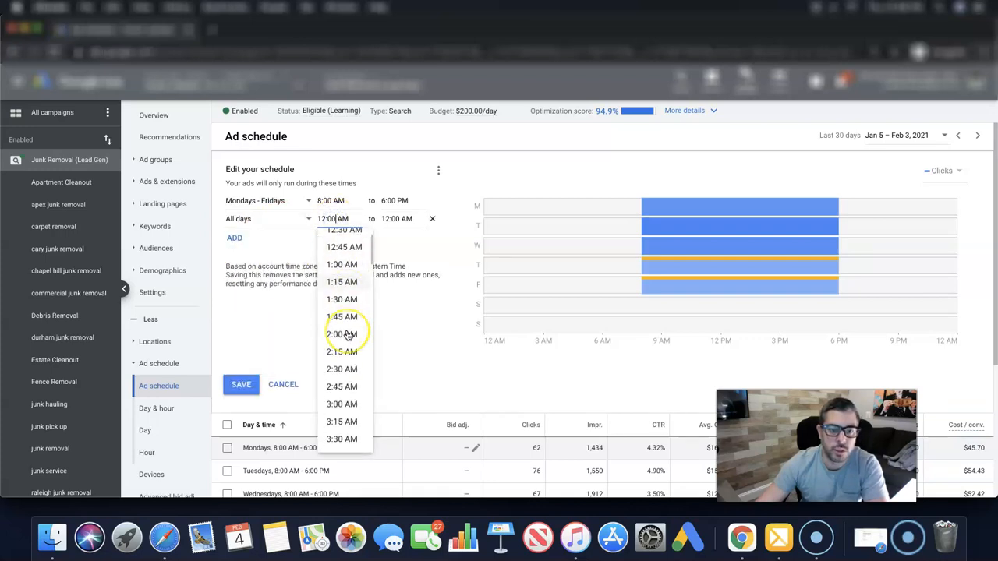
pyautogui.scroll(-3)
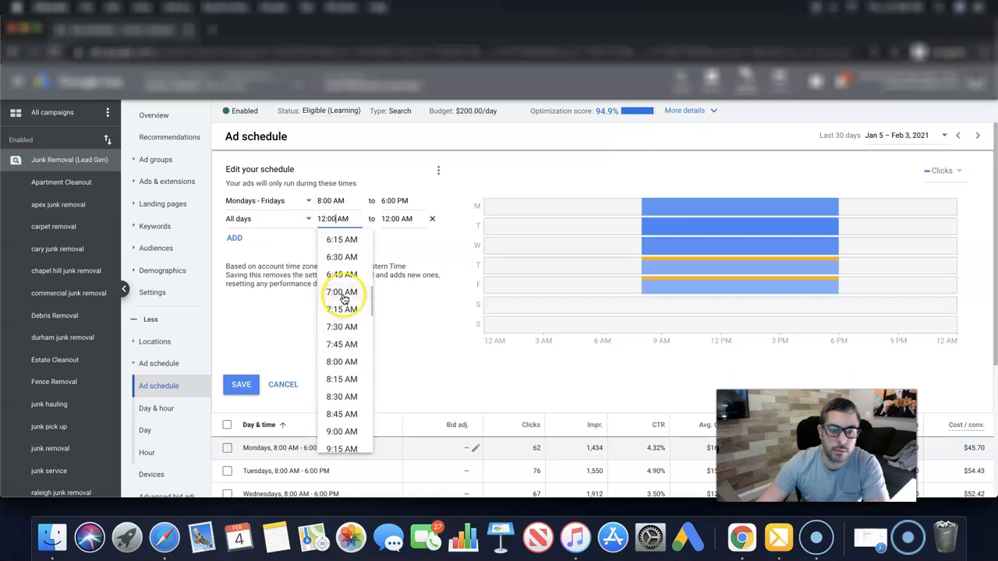
pyautogui.click(341, 292)
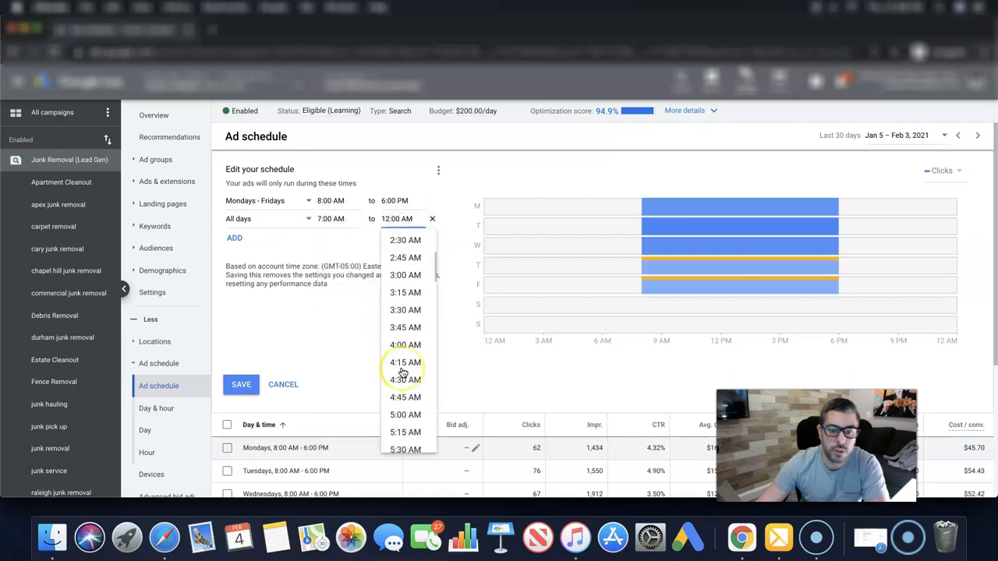
pyautogui.scroll(-3)
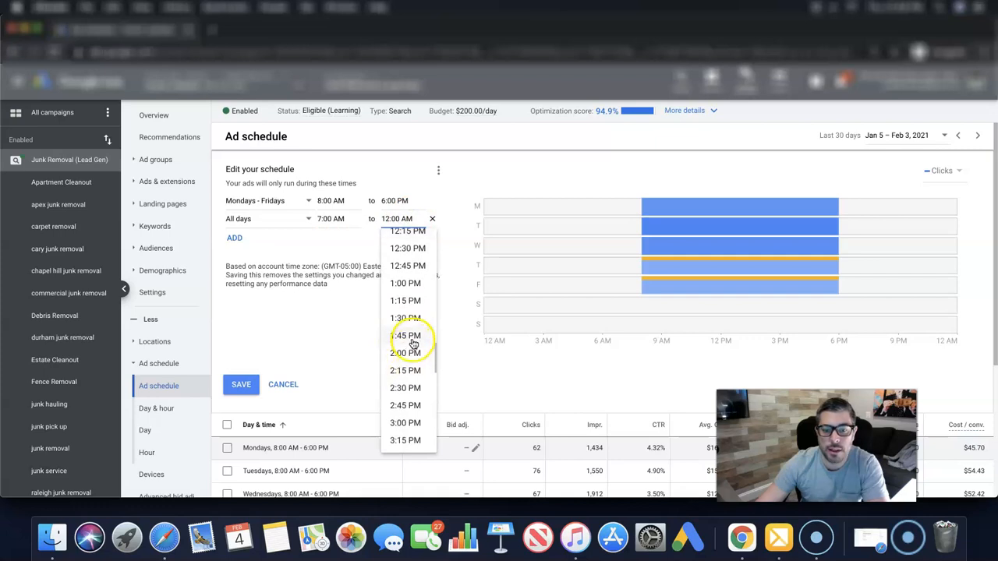
pyautogui.click(405, 336)
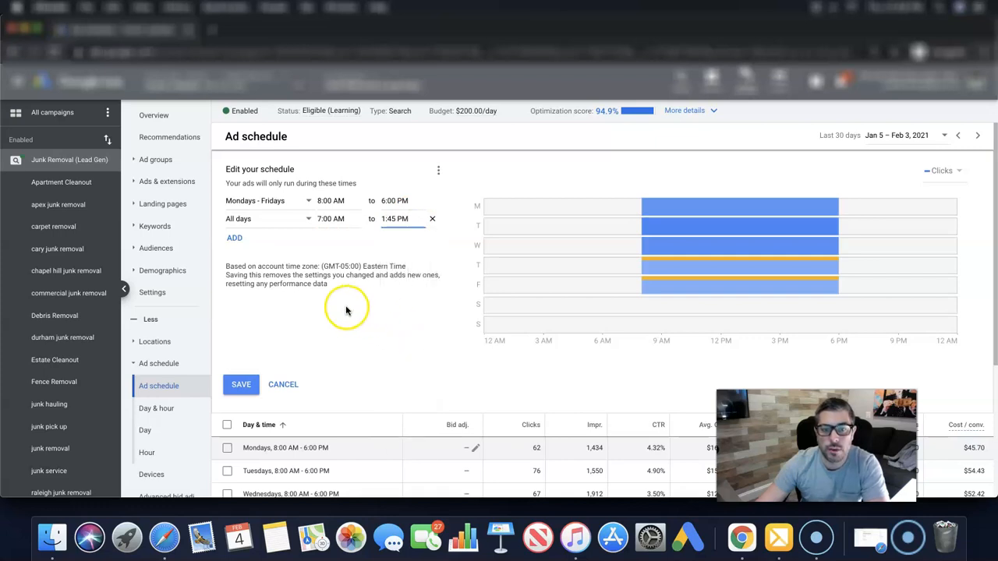
pyautogui.click(431, 219)
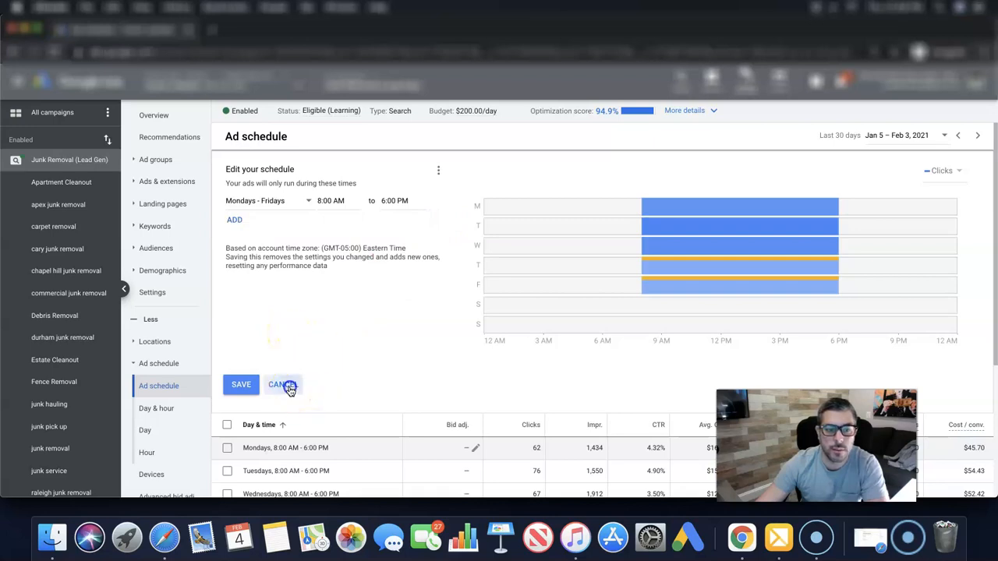
# Cancel the schedule editor without saving, keeping the Mon–Fri 8 AM–6 PM slots.
pyautogui.click(278, 385)
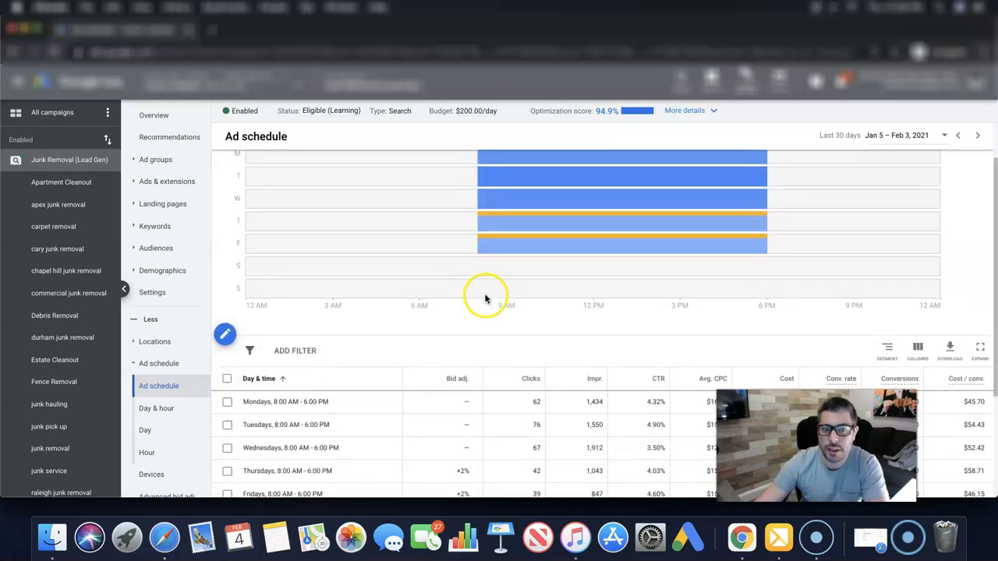
pyautogui.scroll(-3)
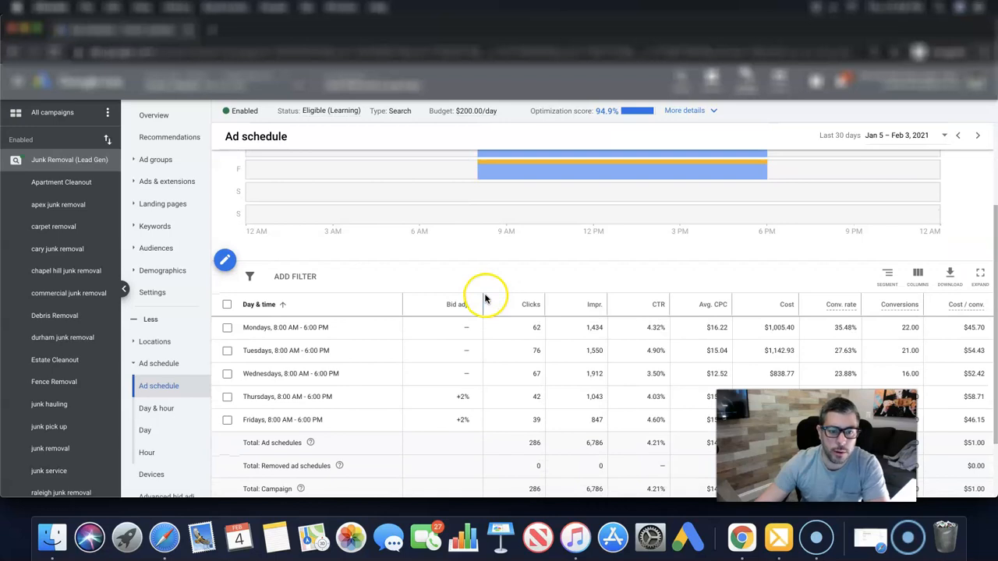